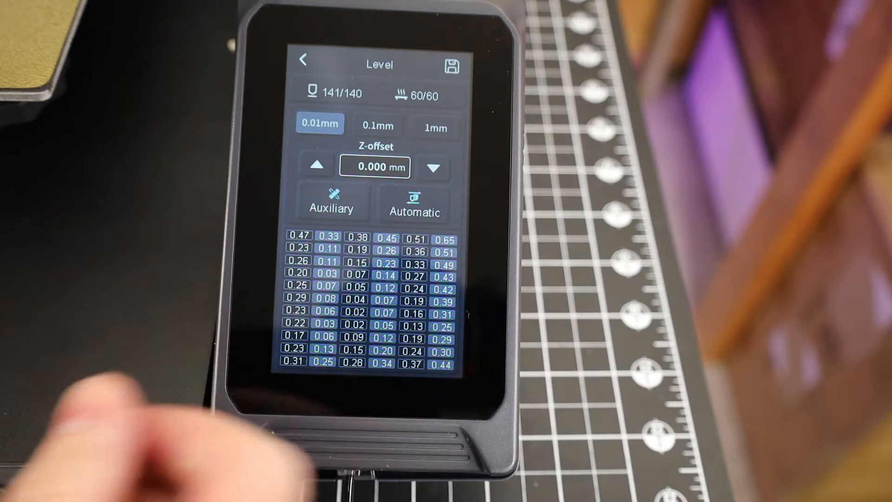
Step: Tap the floppy-disk save icon on the Level screen to bring up the save-and-restart prompt
left_click(449, 66)
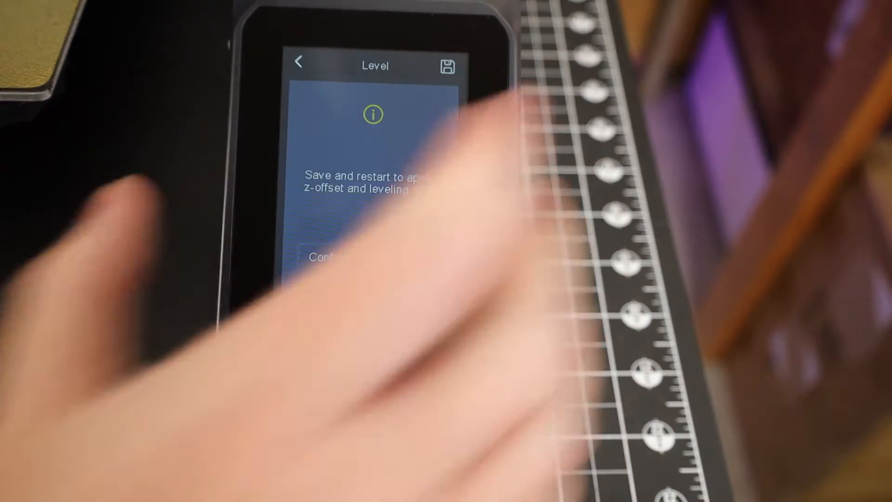